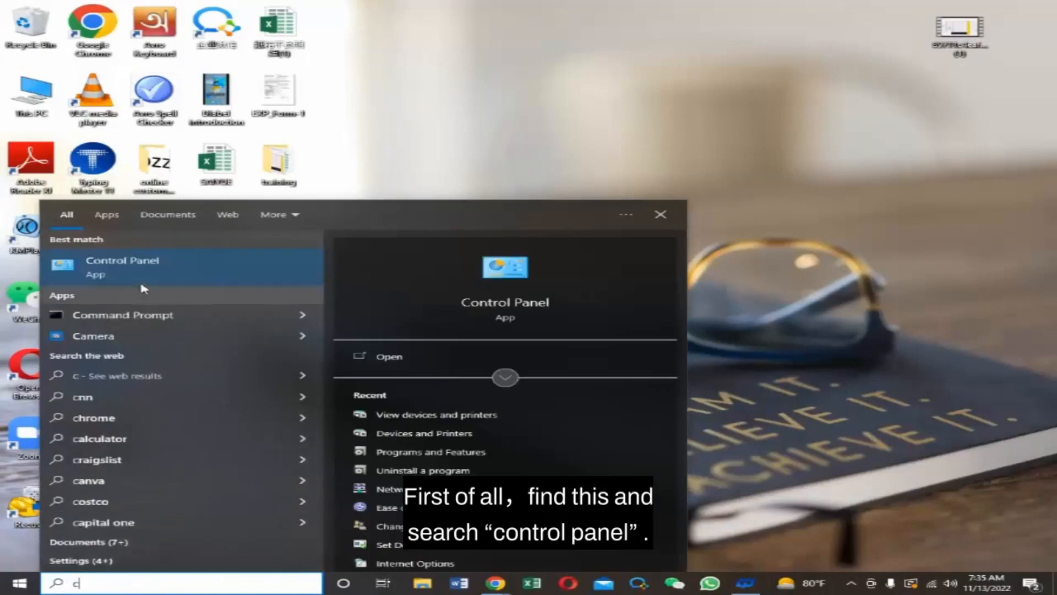
- Launch the Control Panel app from the taskbar search results
{"action": "left_click", "coordinate": [660, 214]}
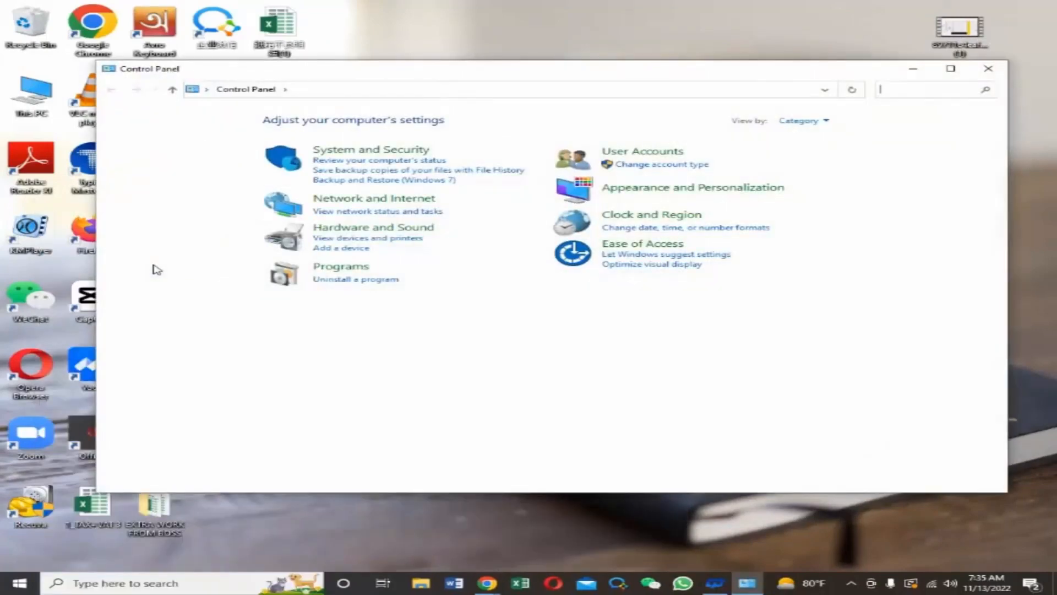
{"action": "mouse_move", "coordinate": [181, 269]}
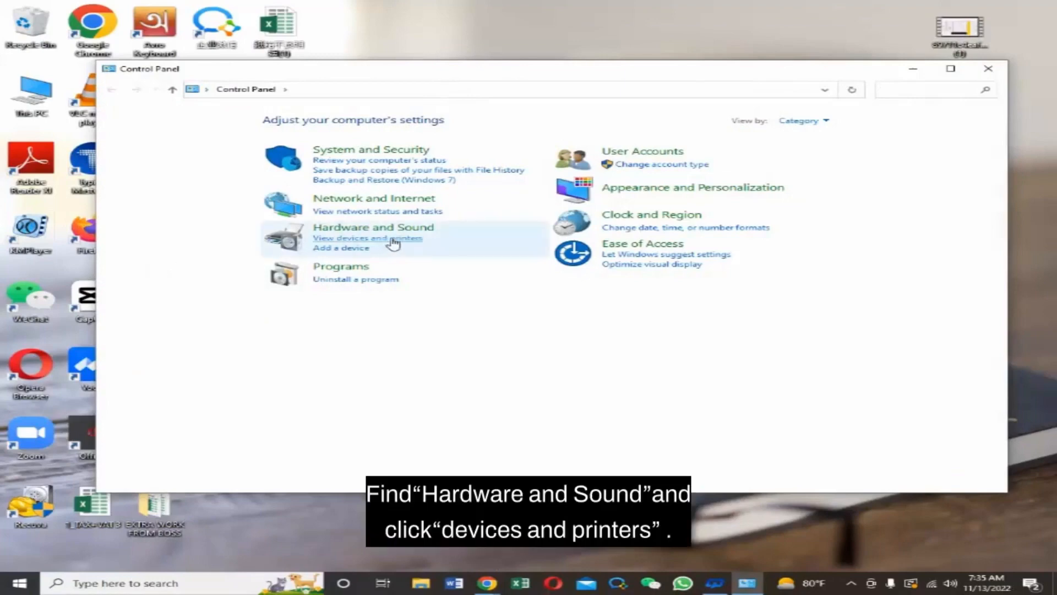
- Open 'View devices and printers' under Hardware and Sound
{"action": "left_click", "coordinate": [367, 238]}
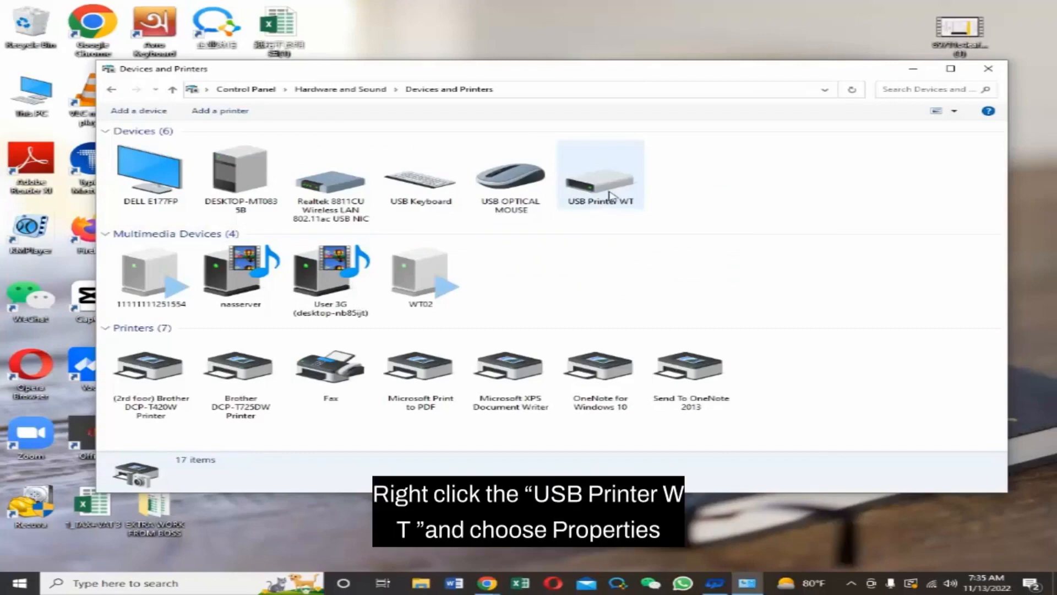
{"action": "right_click", "coordinate": [602, 179]}
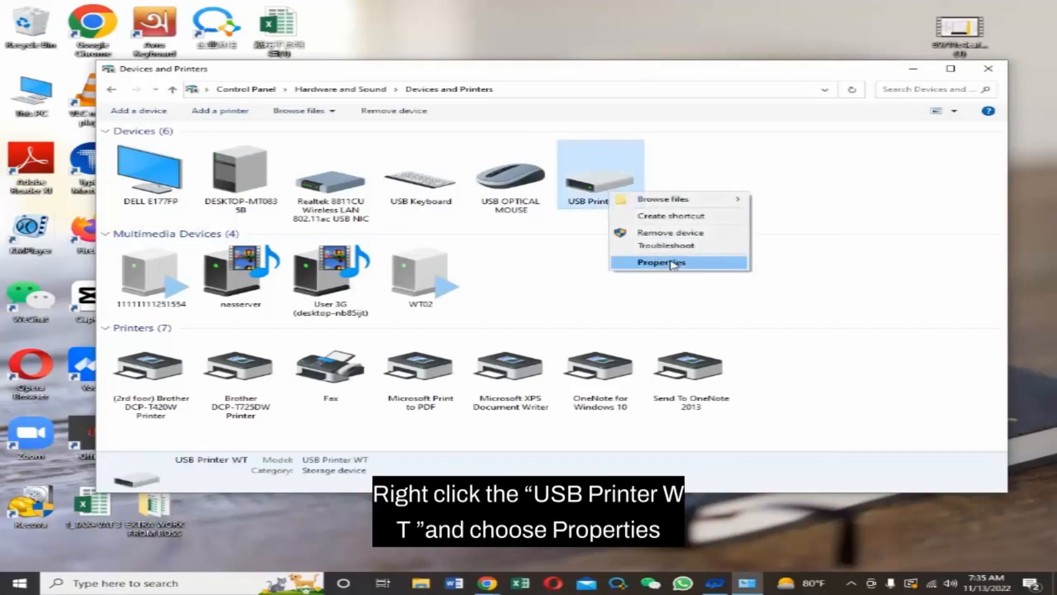
{"action": "left_click", "coordinate": [660, 262]}
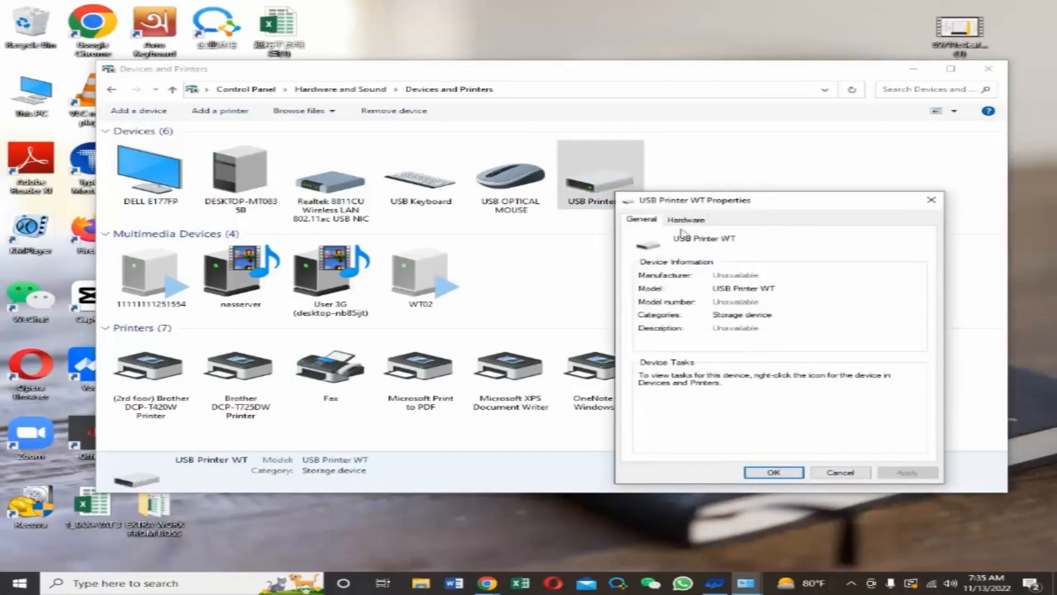
{"action": "left_click", "coordinate": [686, 220]}
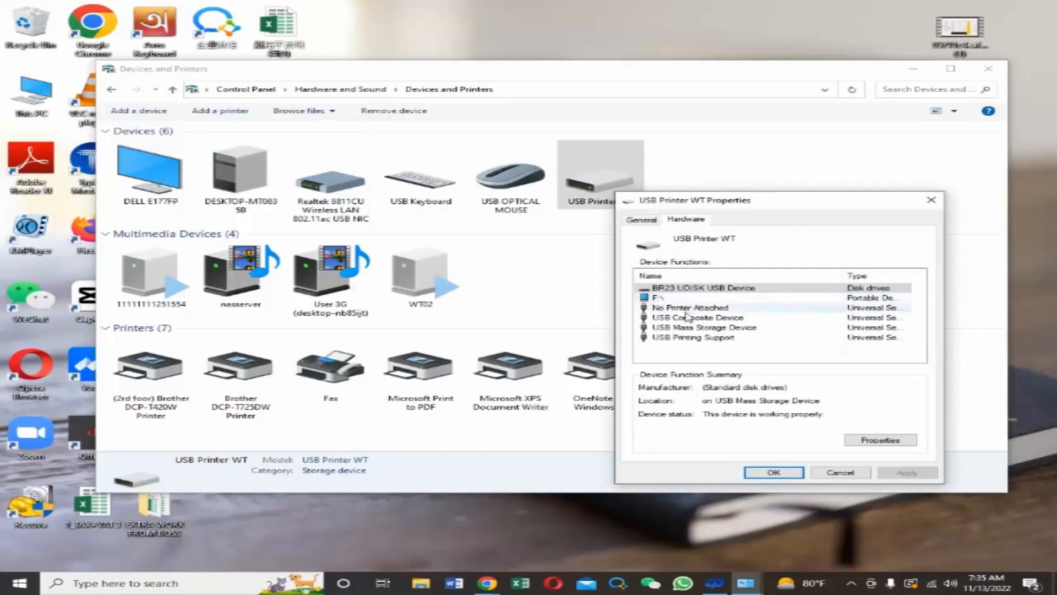
{"action": "left_click", "coordinate": [692, 337]}
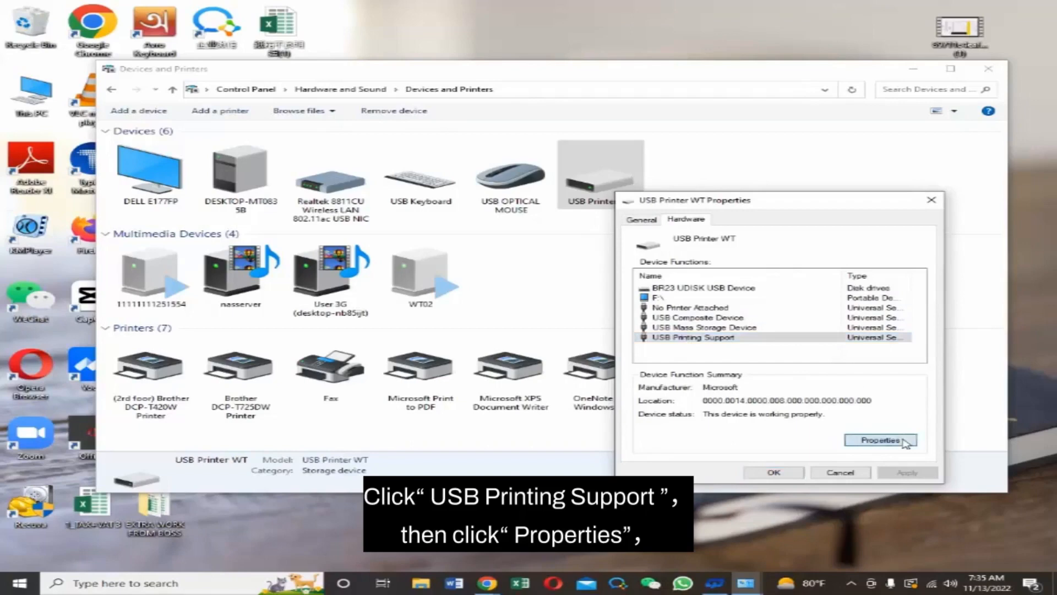
{"action": "left_click", "coordinate": [881, 440]}
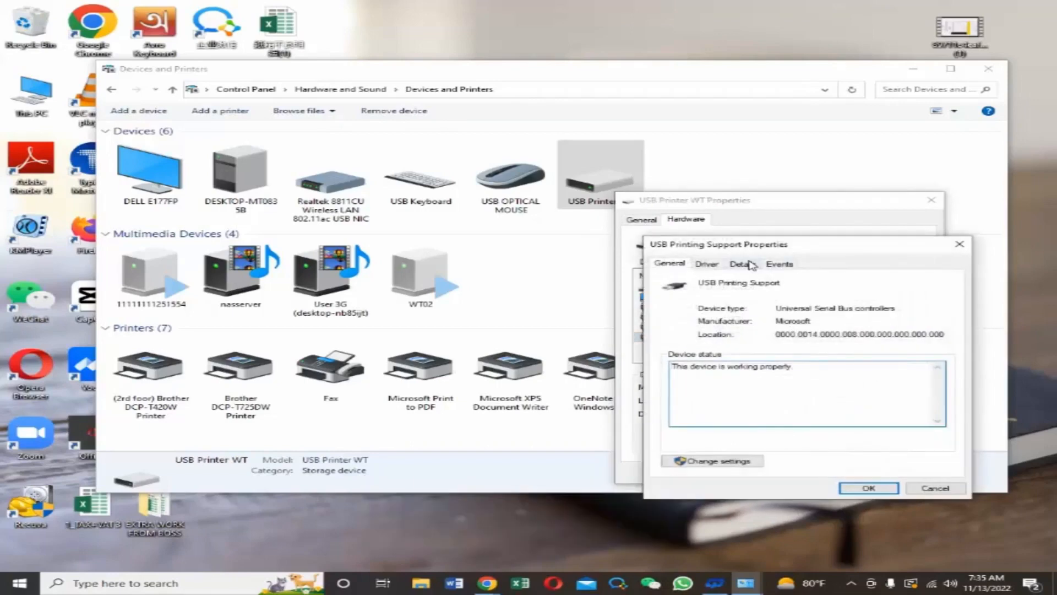
{"action": "left_click", "coordinate": [743, 264]}
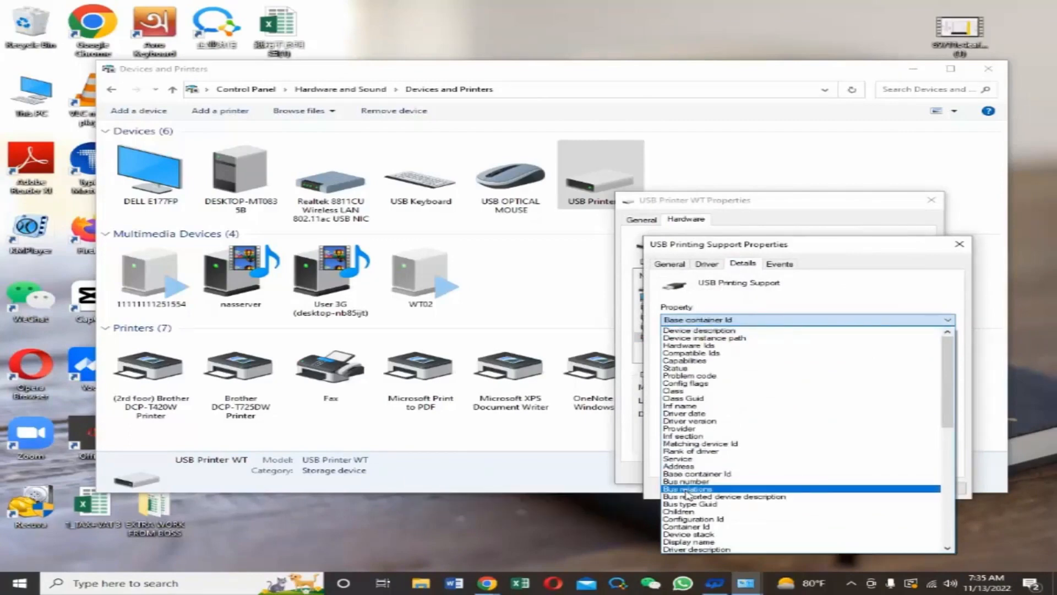
{"action": "left_click", "coordinate": [687, 488]}
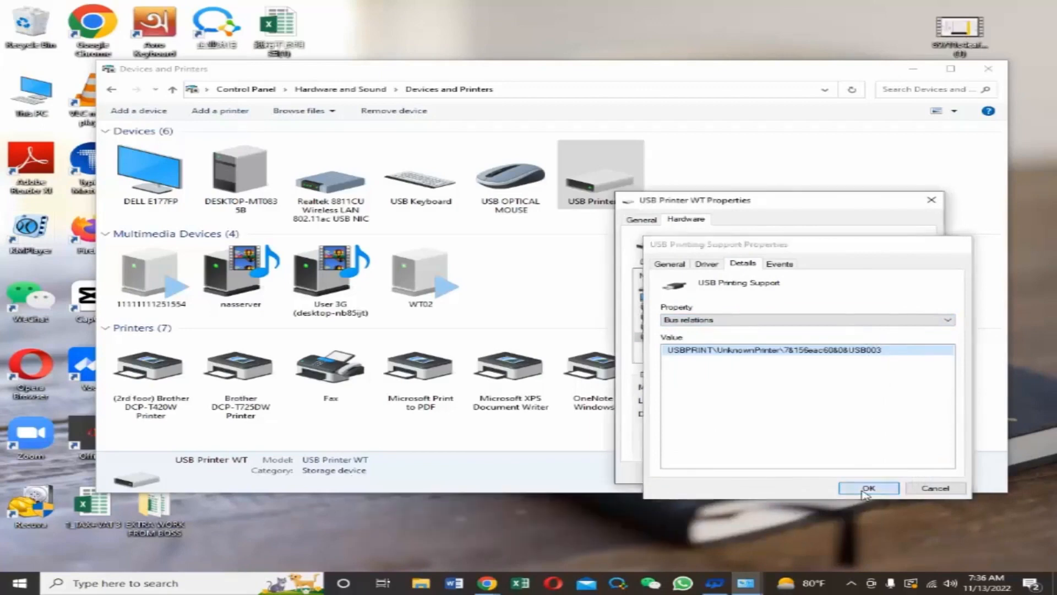
{"action": "left_click", "coordinate": [868, 488]}
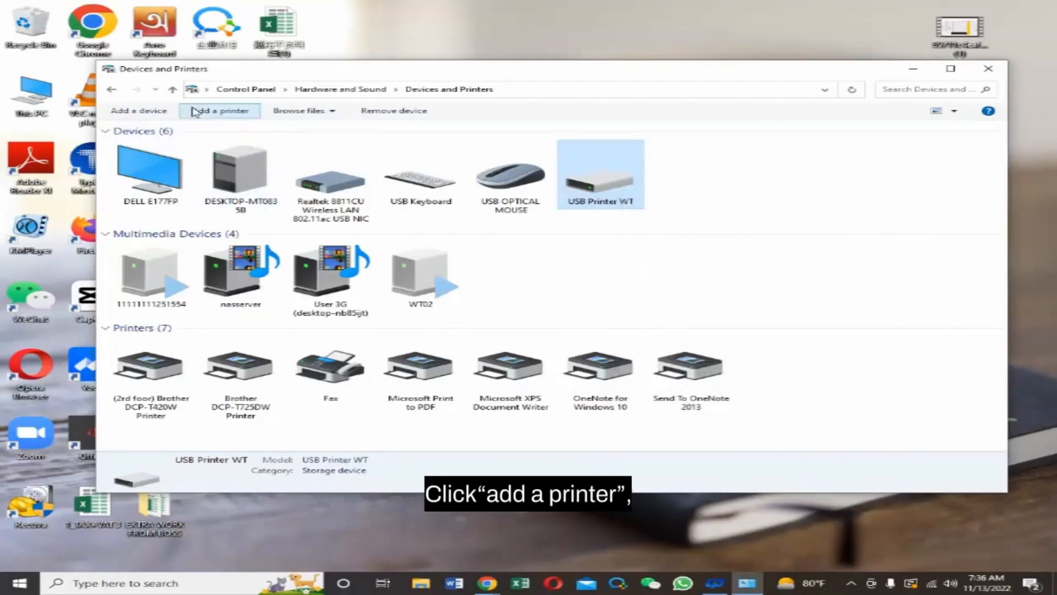
- Start Add a printer as a local printer with manual settings, reaching the existing-port list
{"action": "left_click", "coordinate": [219, 111]}
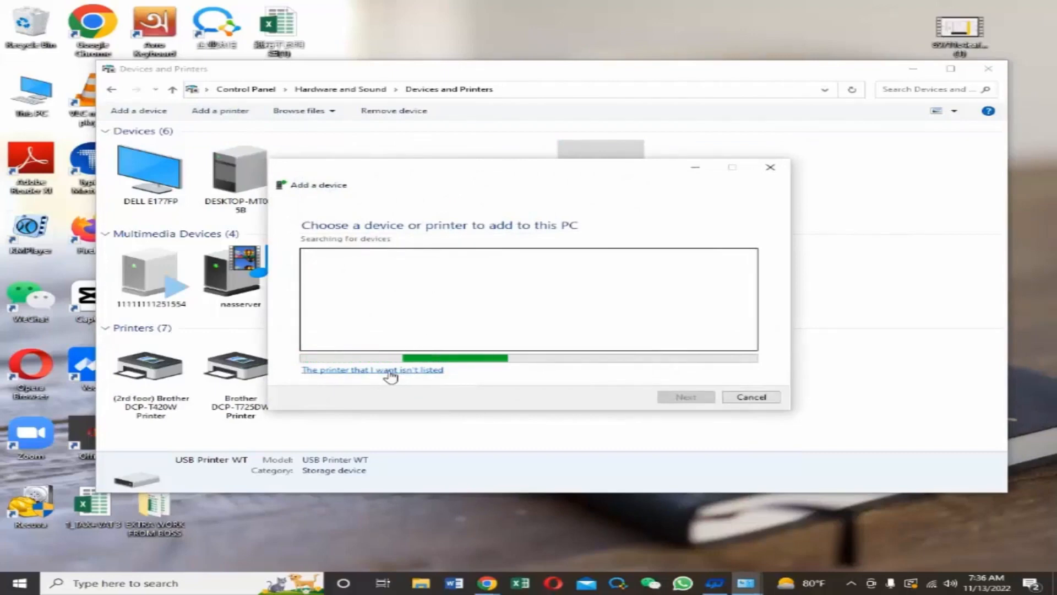
{"action": "left_click", "coordinate": [371, 369]}
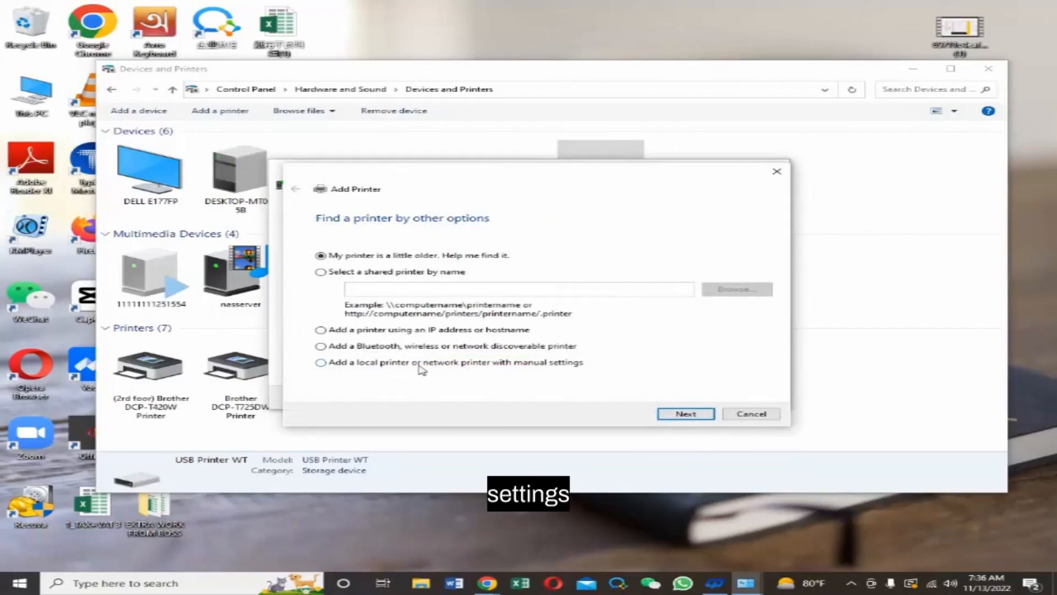
{"action": "mouse_move", "coordinate": [374, 371]}
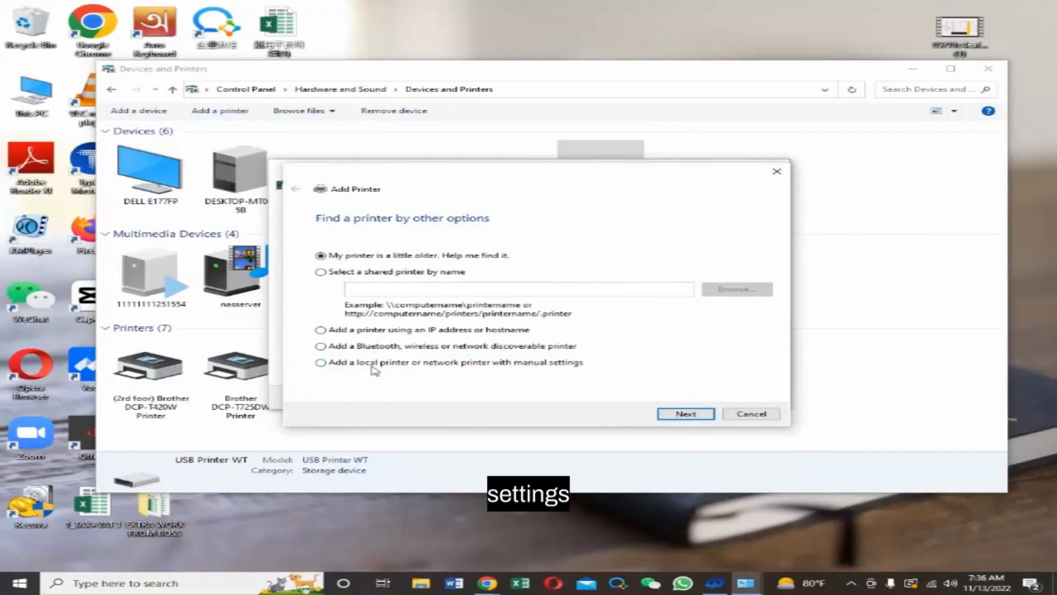
{"action": "left_click", "coordinate": [319, 363]}
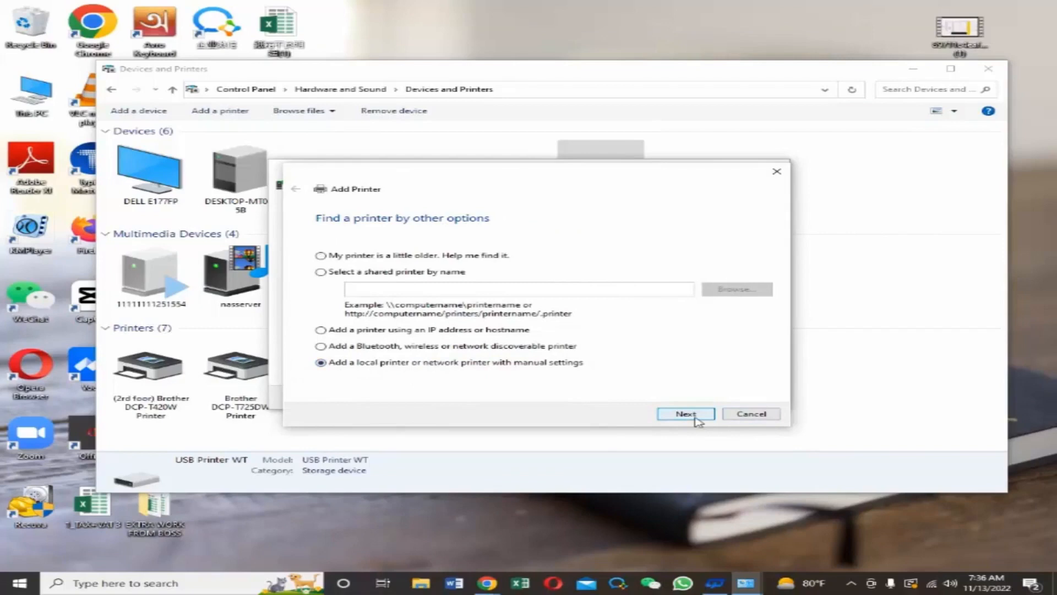
{"action": "left_click", "coordinate": [685, 414]}
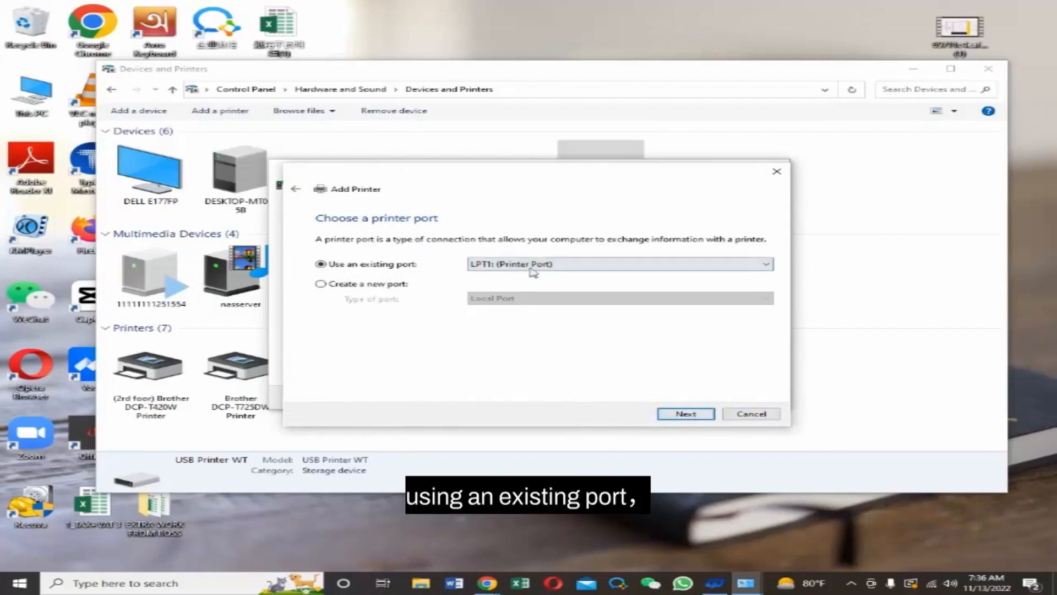
{"action": "left_click", "coordinate": [767, 264]}
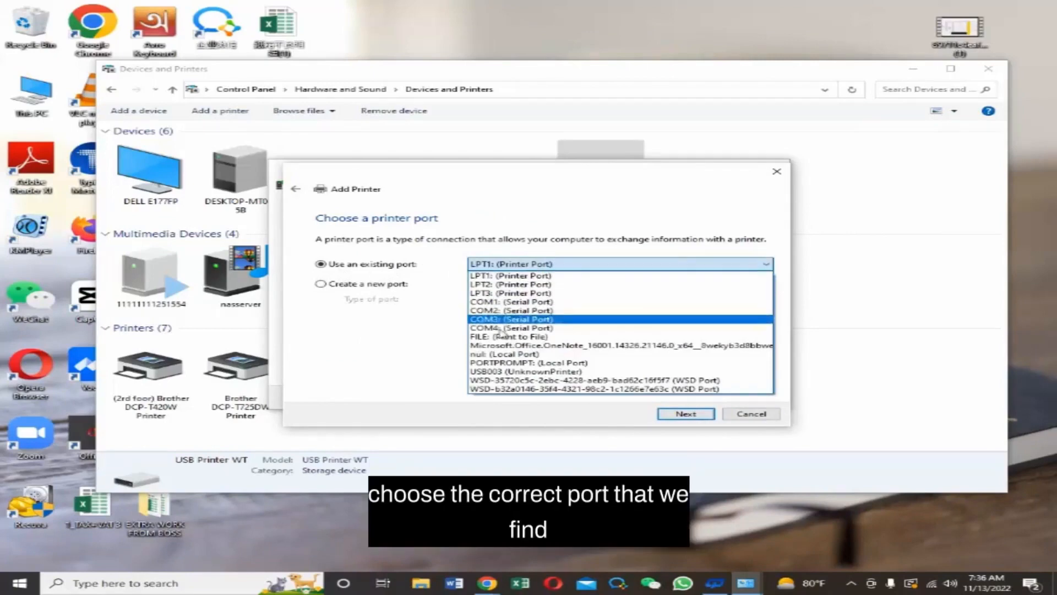
- Use existing port USB003 for the new printer
{"action": "left_click", "coordinate": [526, 371]}
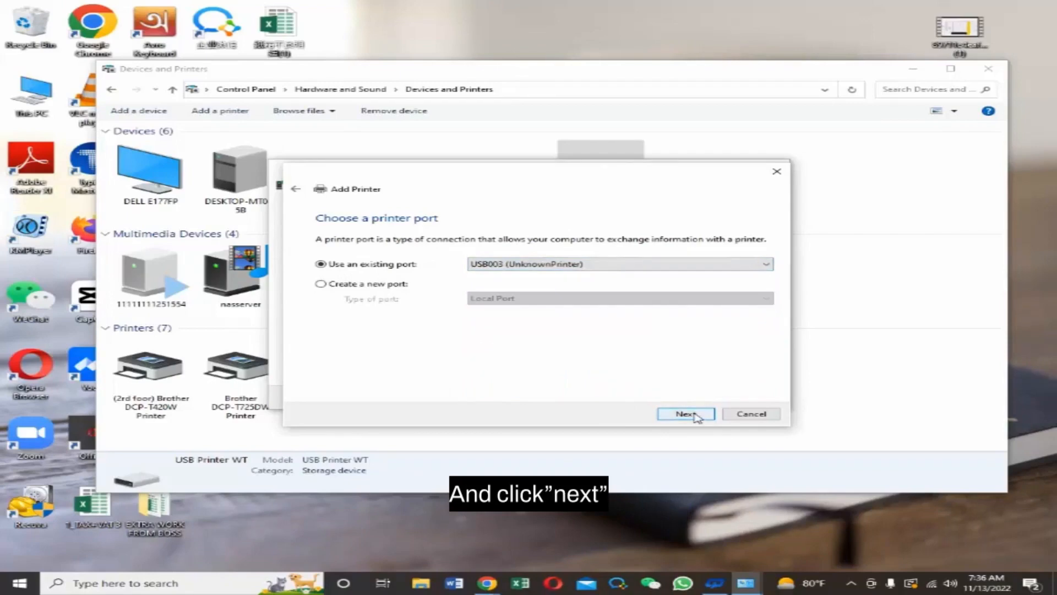
{"action": "left_click", "coordinate": [685, 414]}
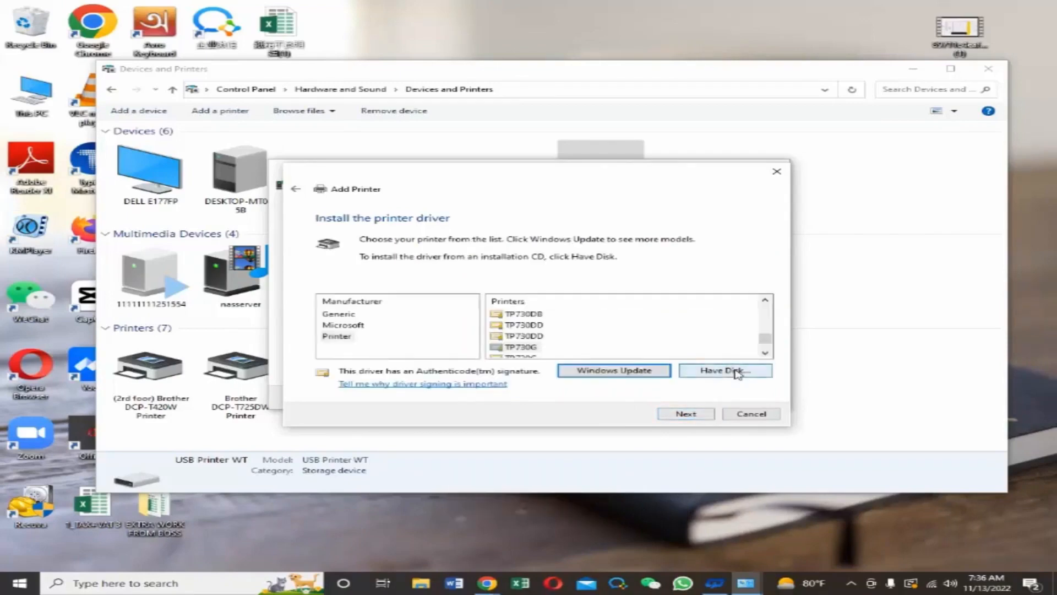
- Via Have Disk, browse into Local Disk (C:) and the TP518W201 folder
{"action": "left_click", "coordinate": [724, 371]}
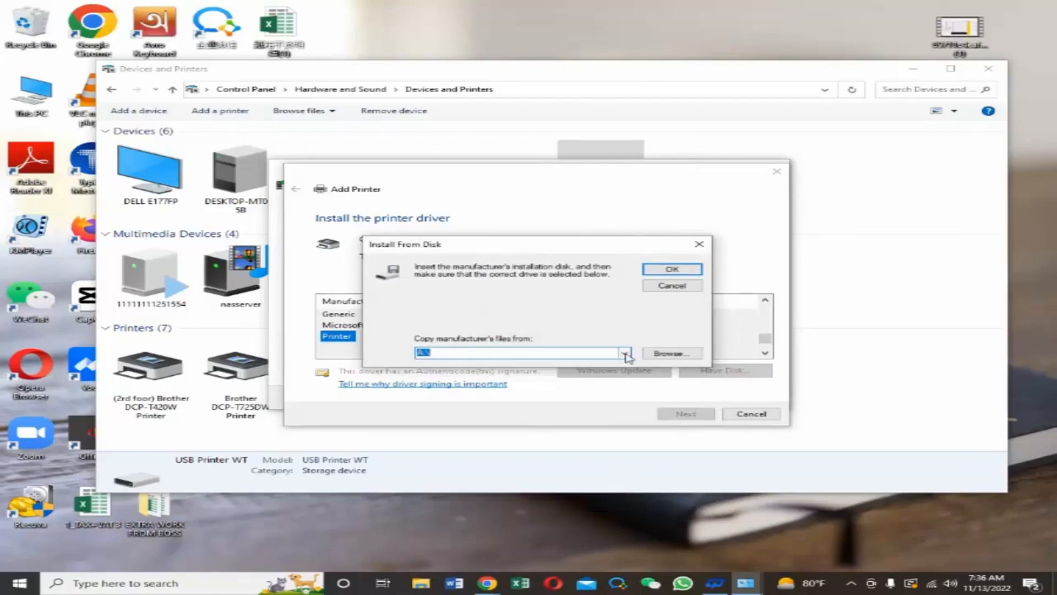
{"action": "left_click", "coordinate": [672, 352]}
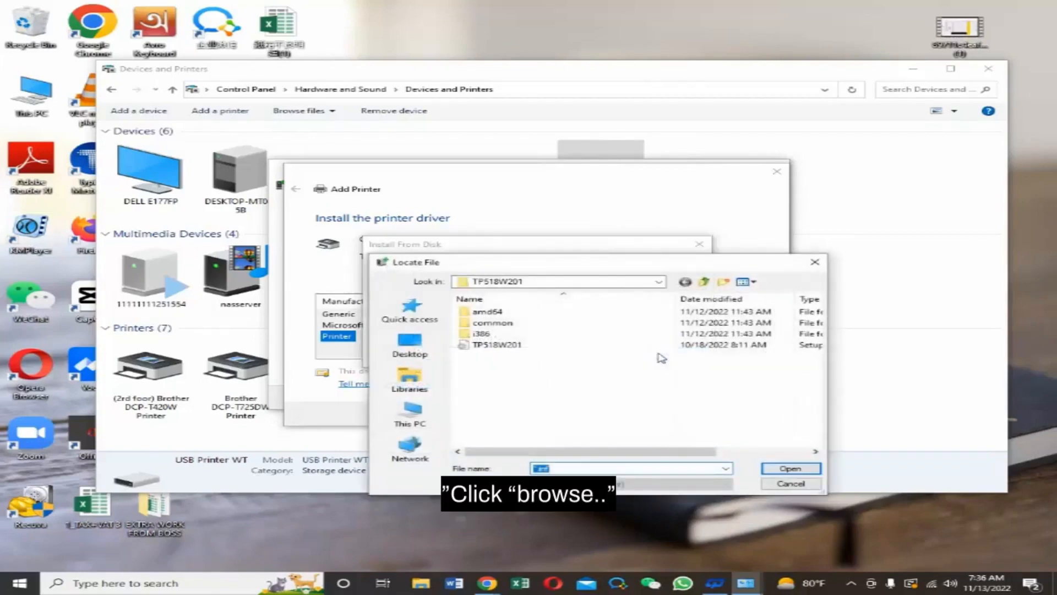
{"action": "left_click", "coordinate": [410, 414]}
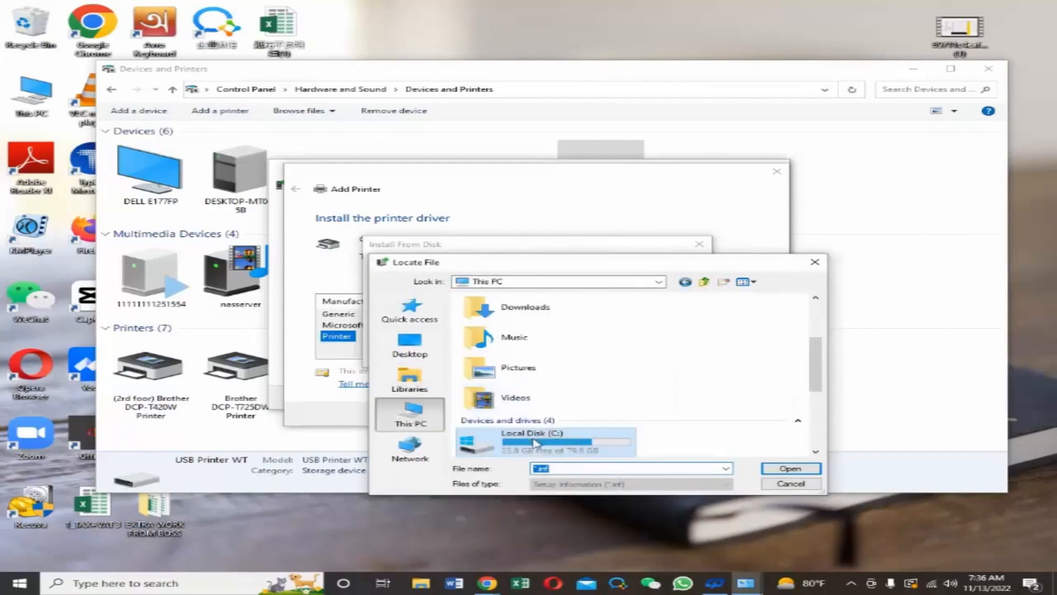
{"action": "double_click", "coordinate": [535, 441]}
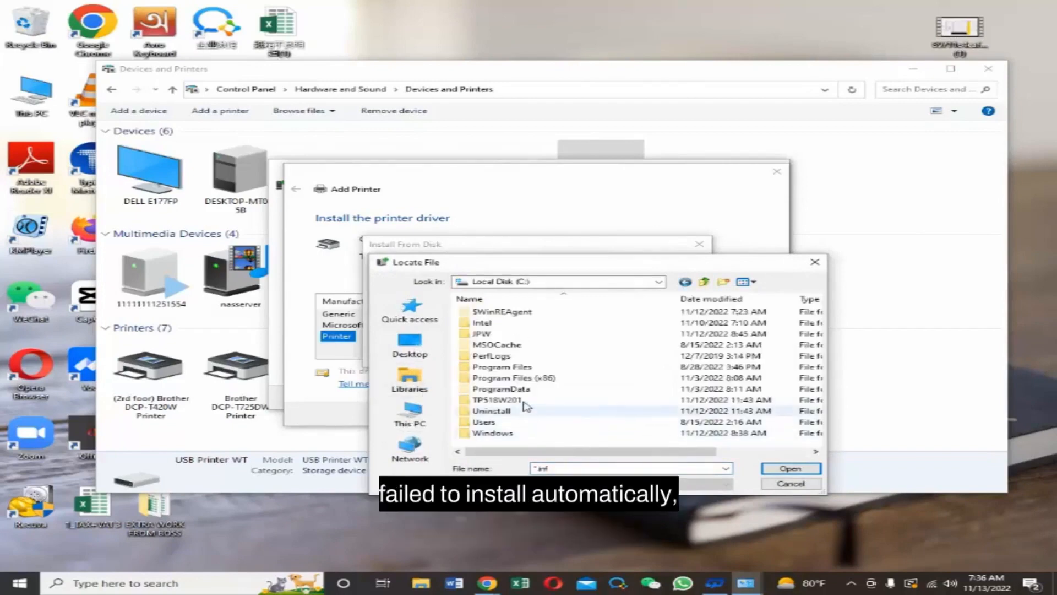
{"action": "double_click", "coordinate": [489, 400]}
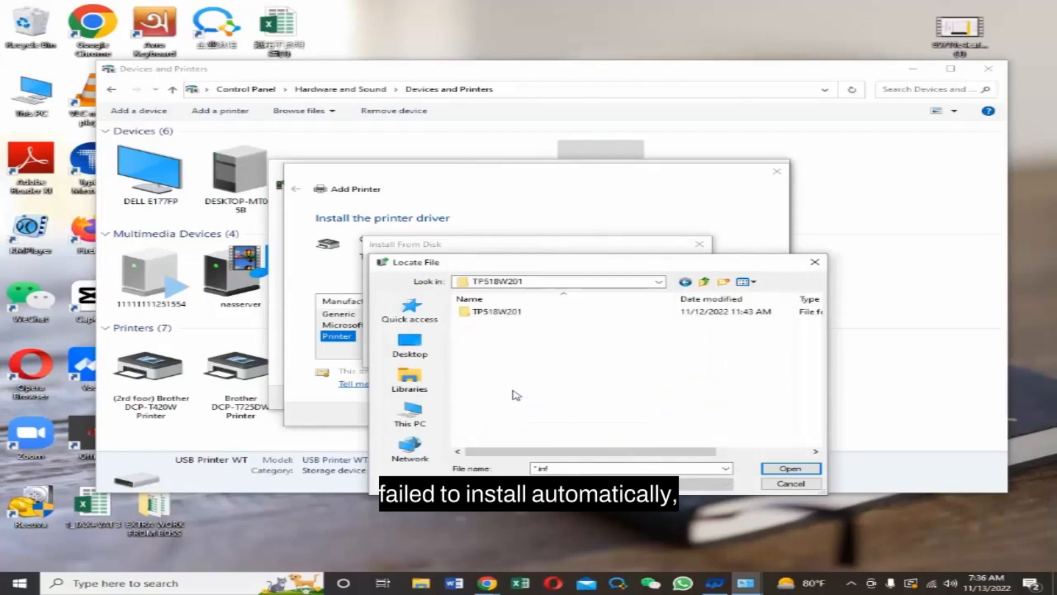
- Load the setup .inf file from the inner TP518W201 folder as the driver source
{"action": "double_click", "coordinate": [497, 311]}
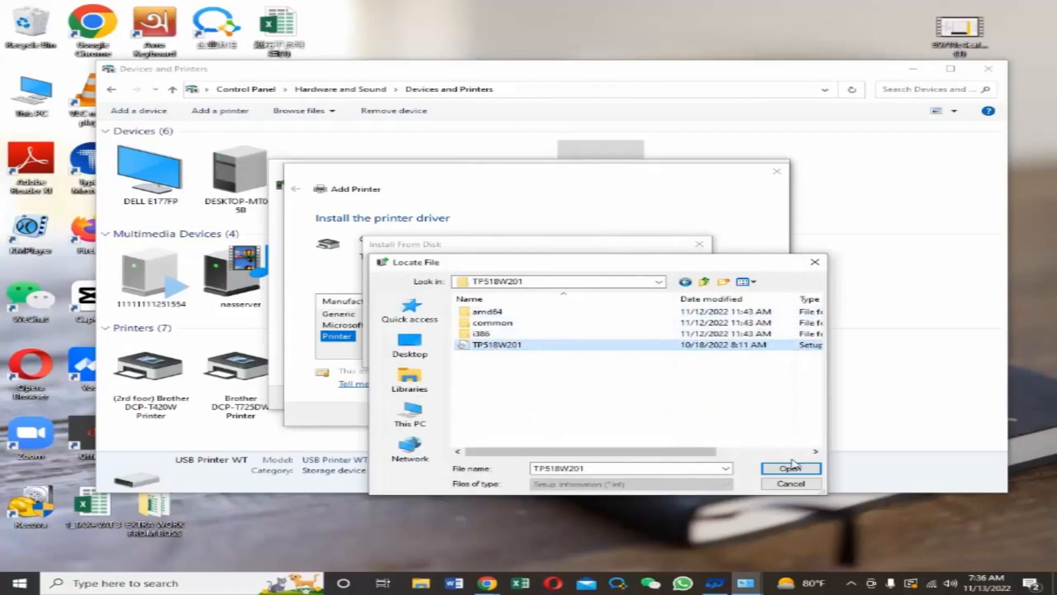
{"action": "left_click", "coordinate": [790, 468]}
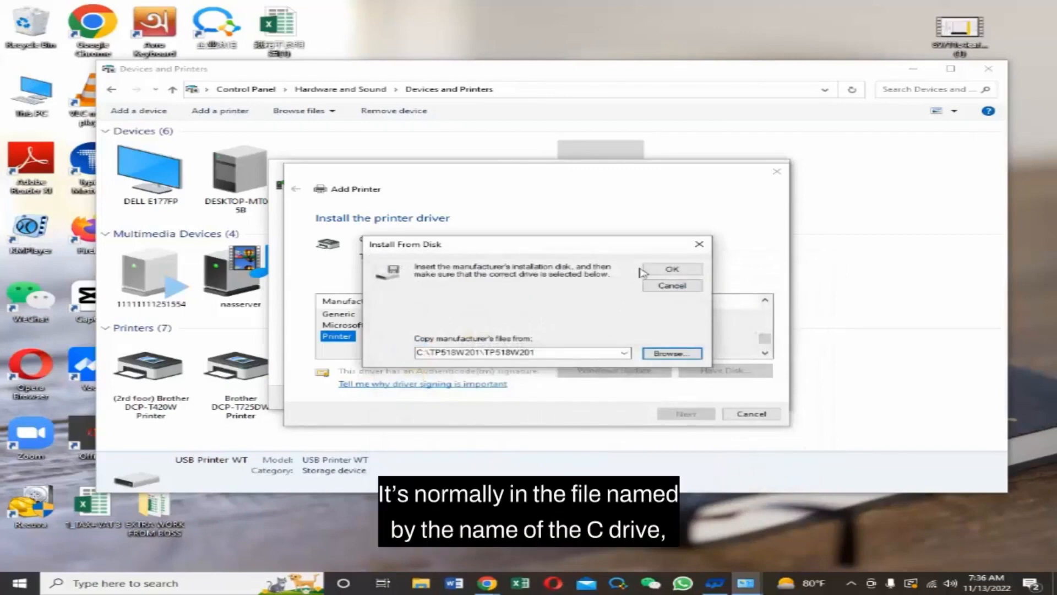
{"action": "left_click", "coordinate": [672, 268]}
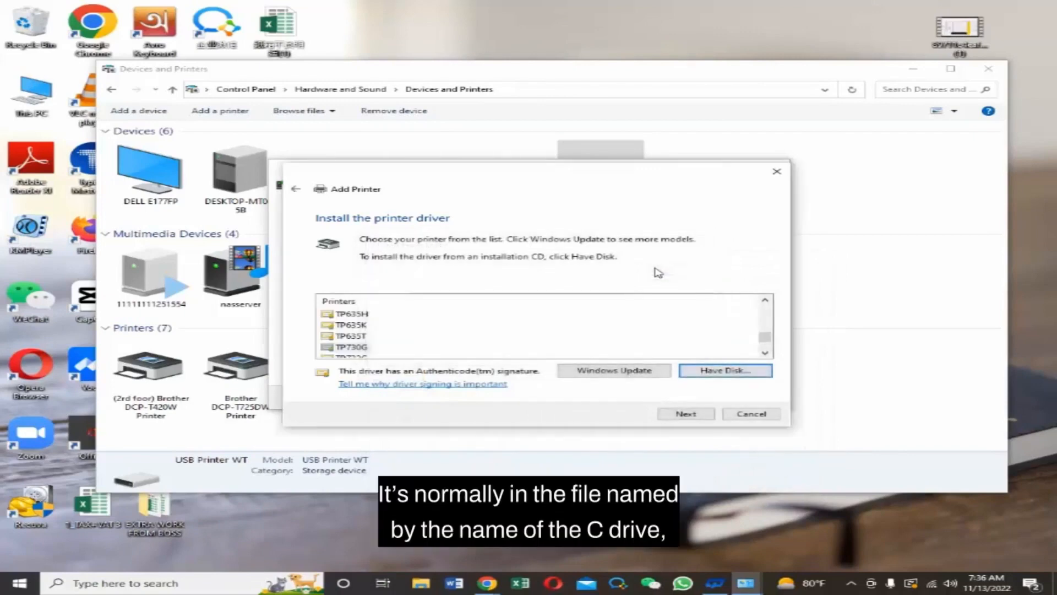
- Select the TP730G driver from the Printers list and proceed
{"action": "scroll", "scroll_direction": "down", "scroll_amount": 3}
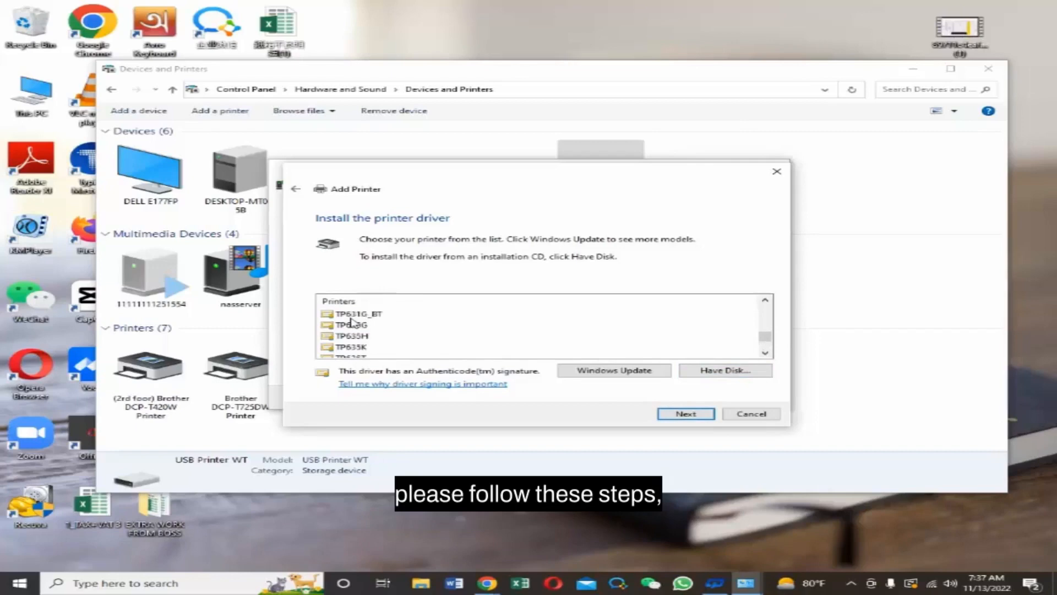
{"action": "scroll", "scroll_direction": "down", "scroll_amount": 3}
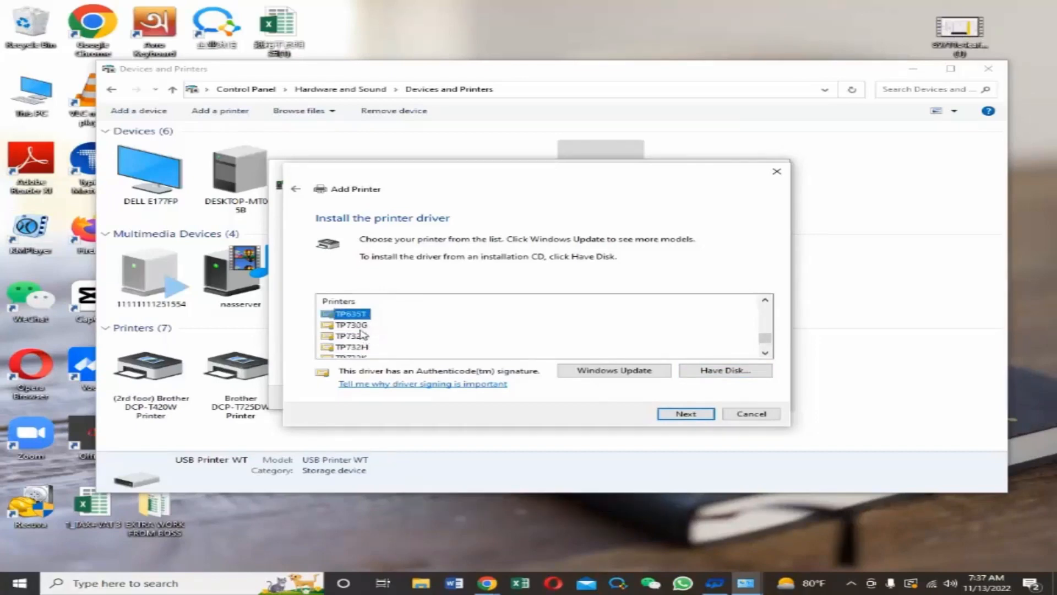
{"action": "left_click", "coordinate": [352, 325]}
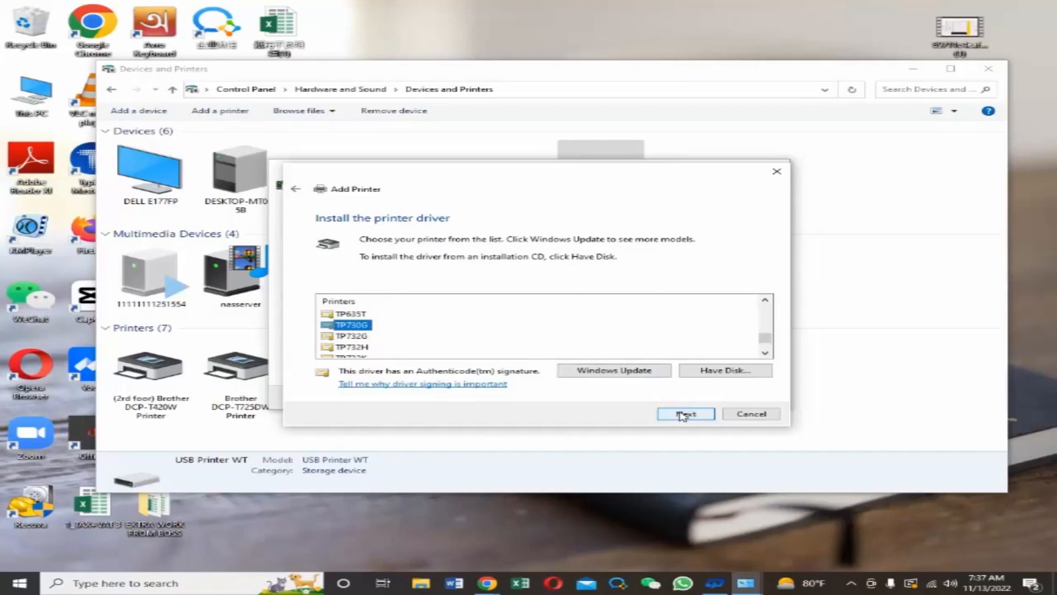
{"action": "left_click", "coordinate": [686, 414]}
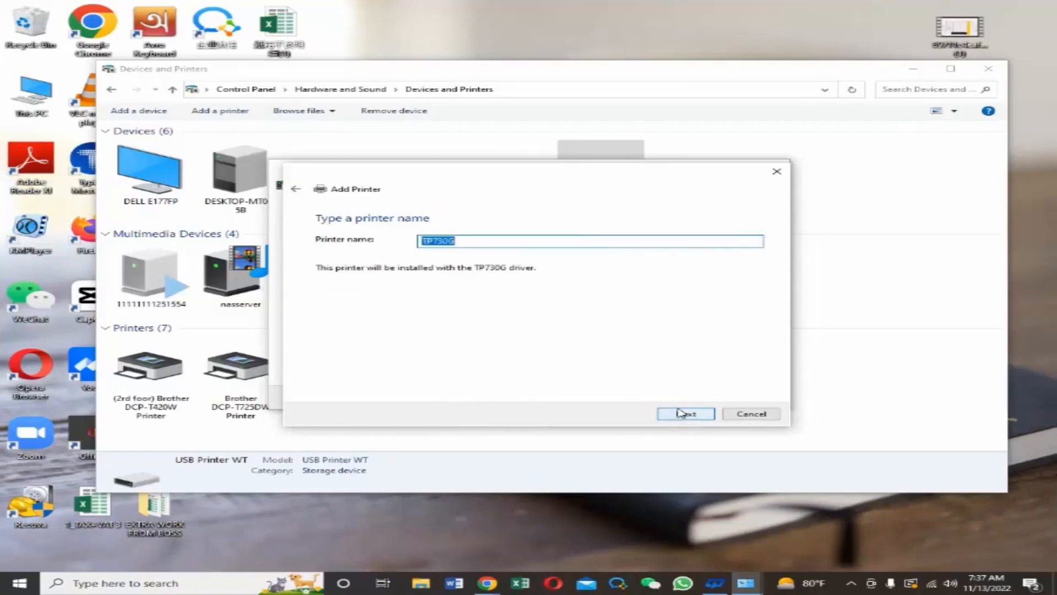
- Install the printer under the name TP730G, finish the wizard, and select its new icon
{"action": "left_click", "coordinate": [685, 414]}
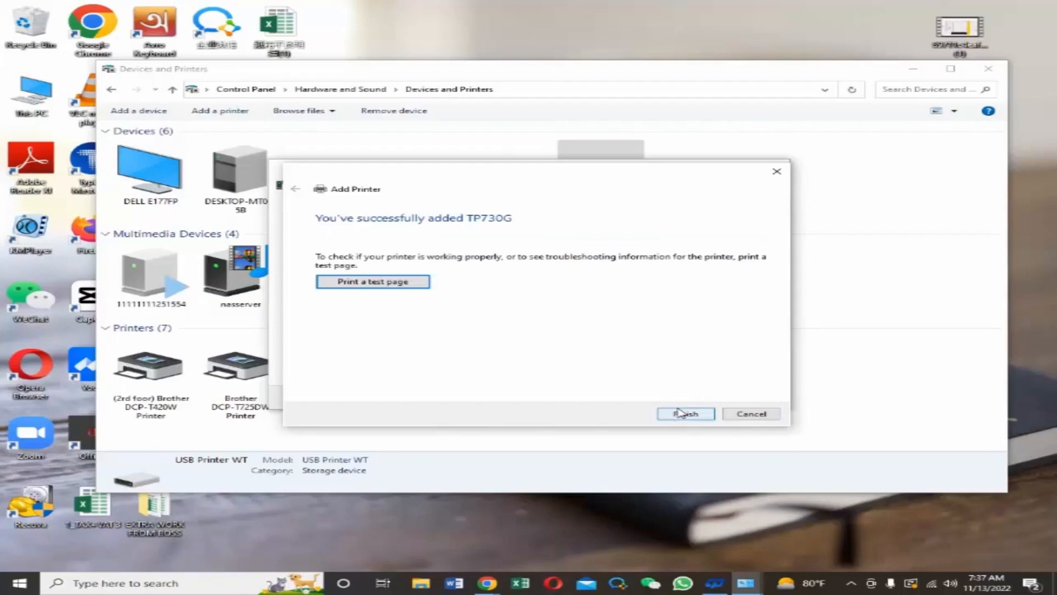
{"action": "left_click", "coordinate": [686, 414]}
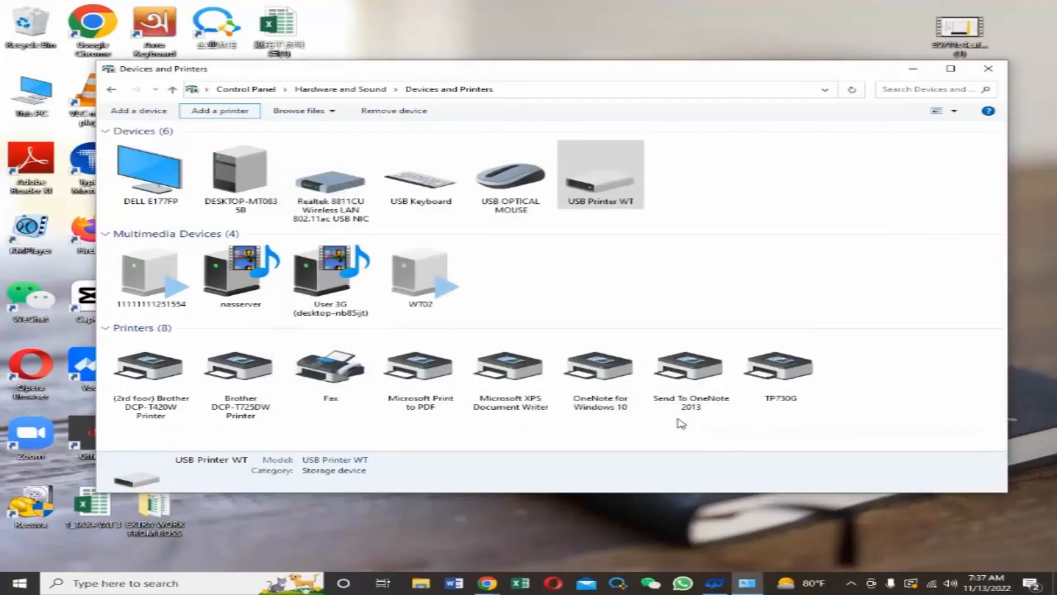
{"action": "mouse_move", "coordinate": [828, 401]}
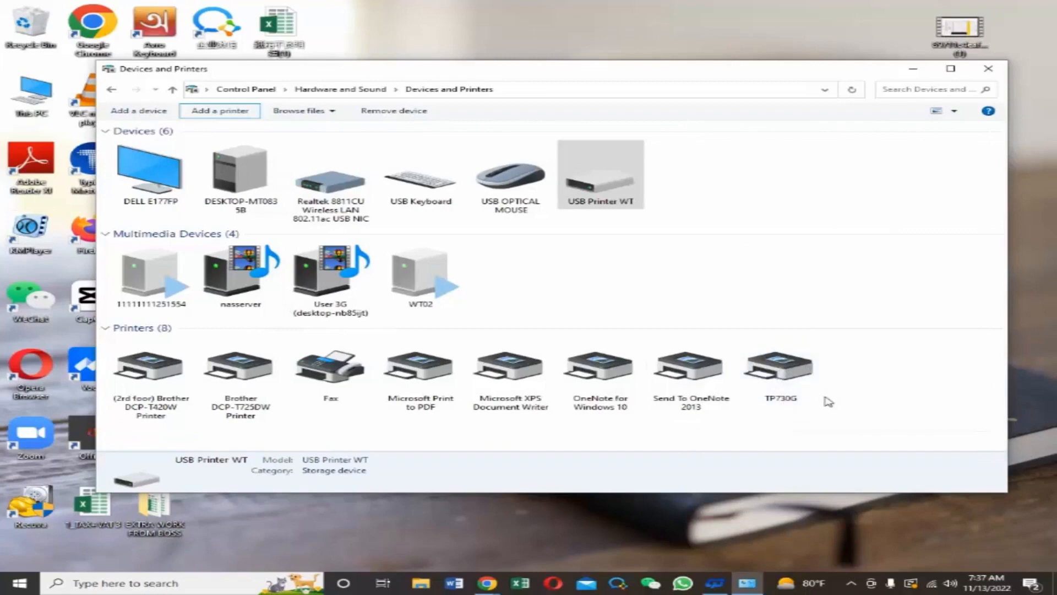
{"action": "left_click", "coordinate": [780, 365]}
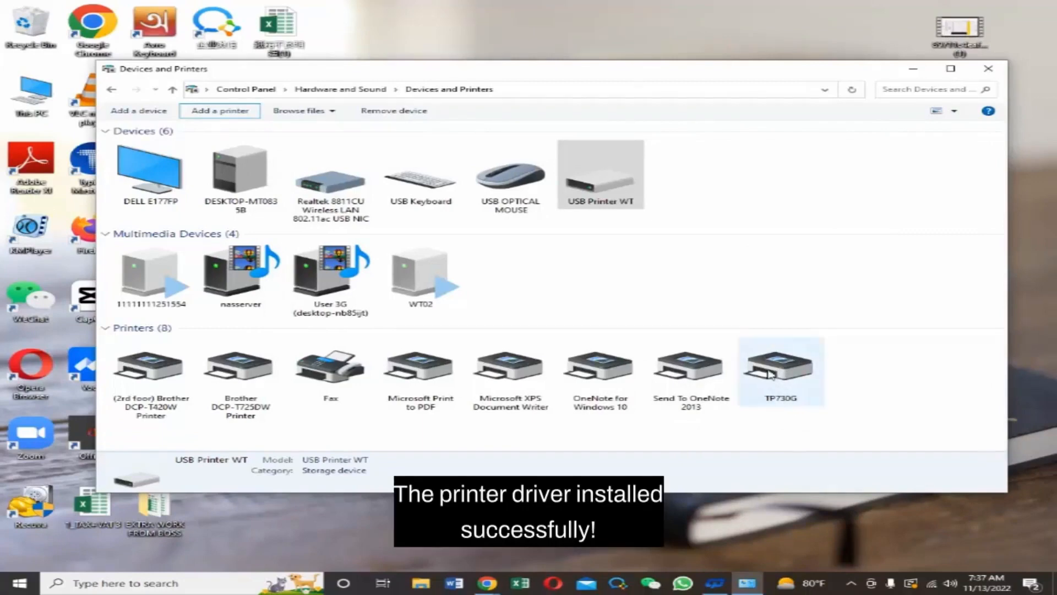